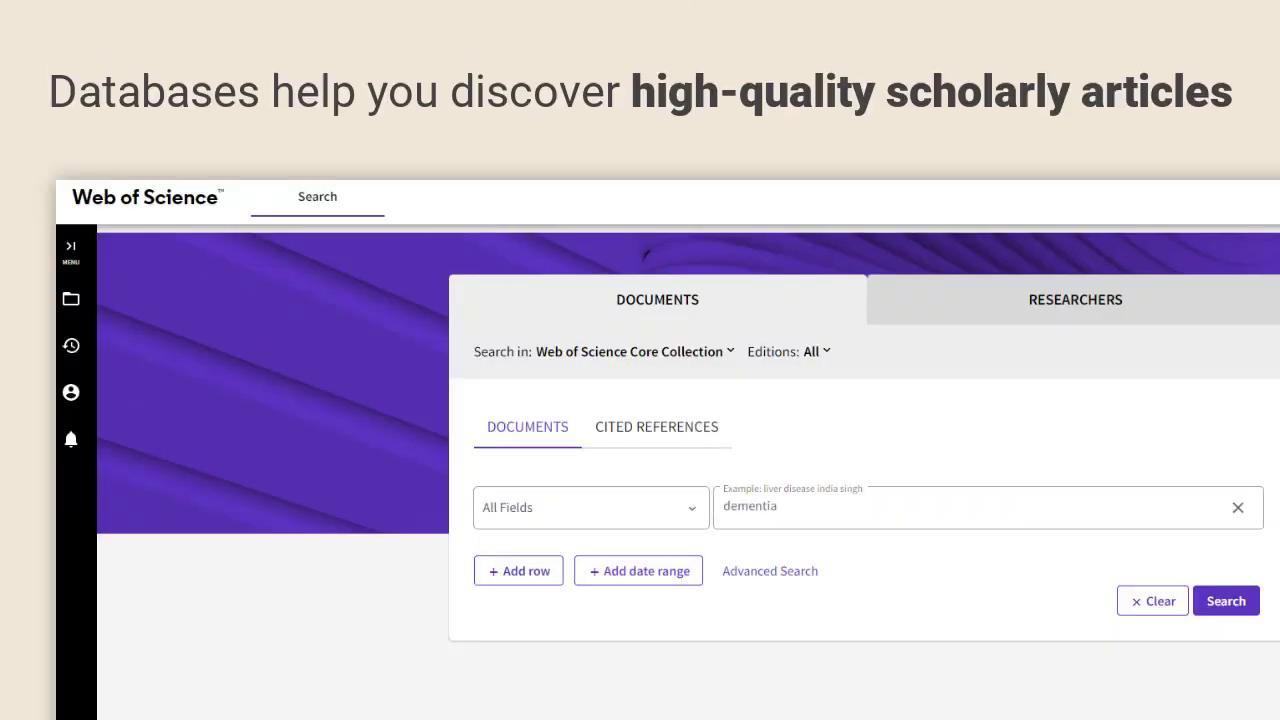
# Run the all-fields search for dementia (213,032 results) and expand the Quick Filters
pyautogui.click(1226, 600)
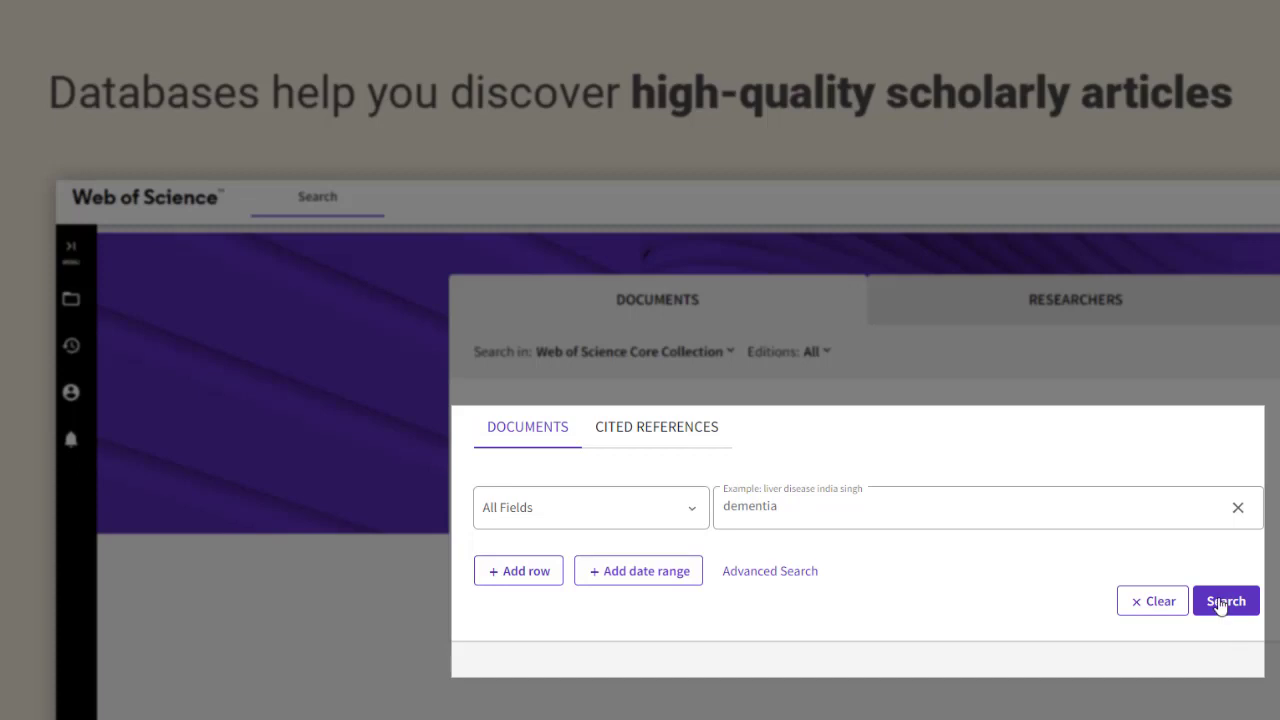
pyautogui.click(1224, 600)
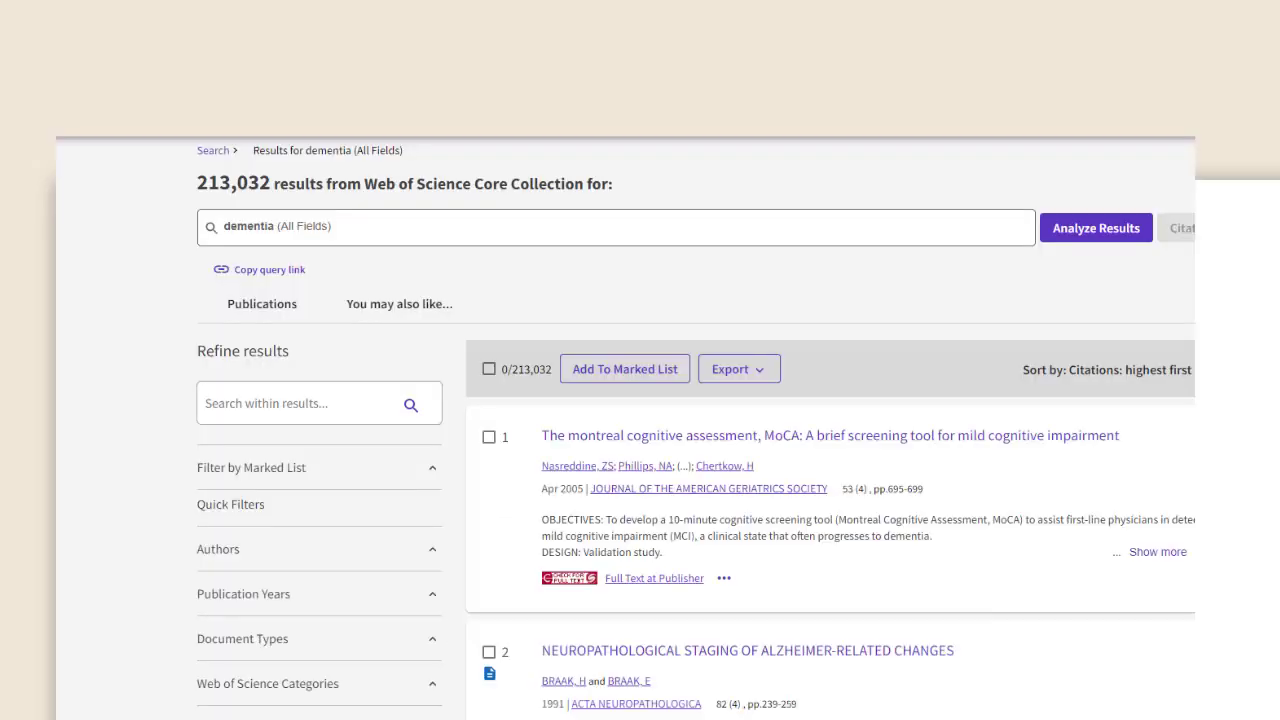
pyautogui.click(232, 504)
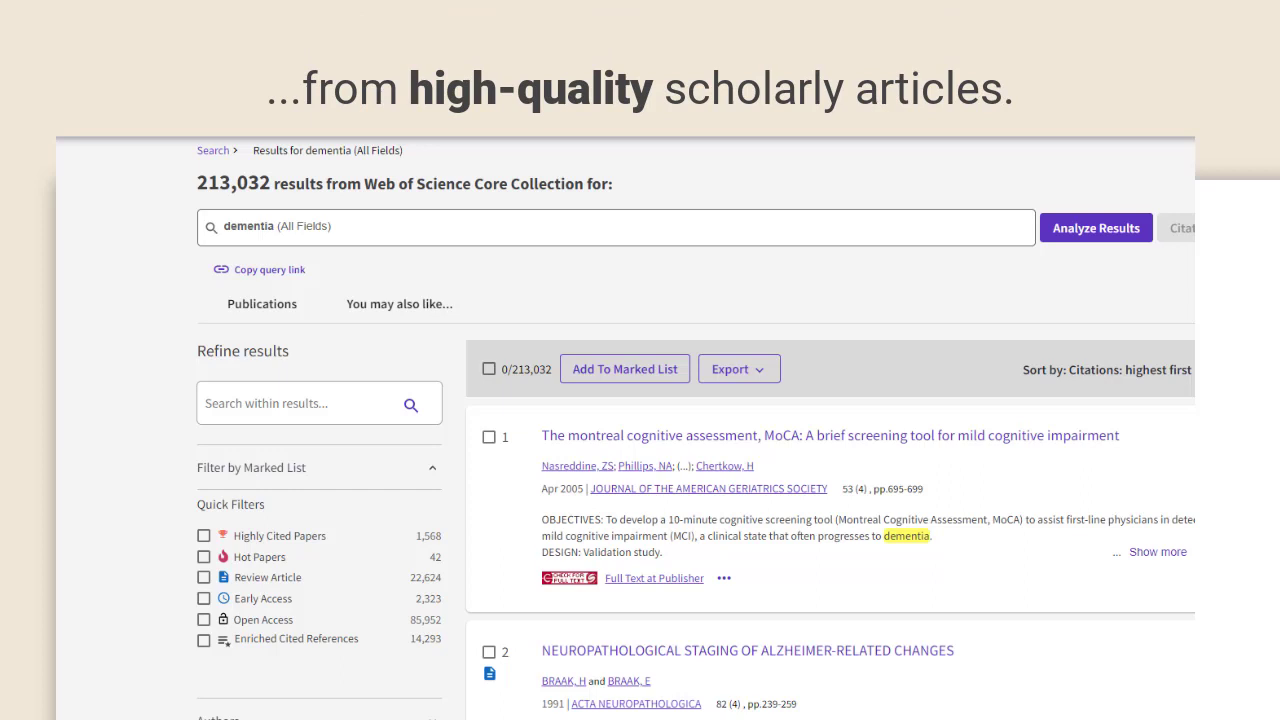
pyautogui.moveTo(804, 656)
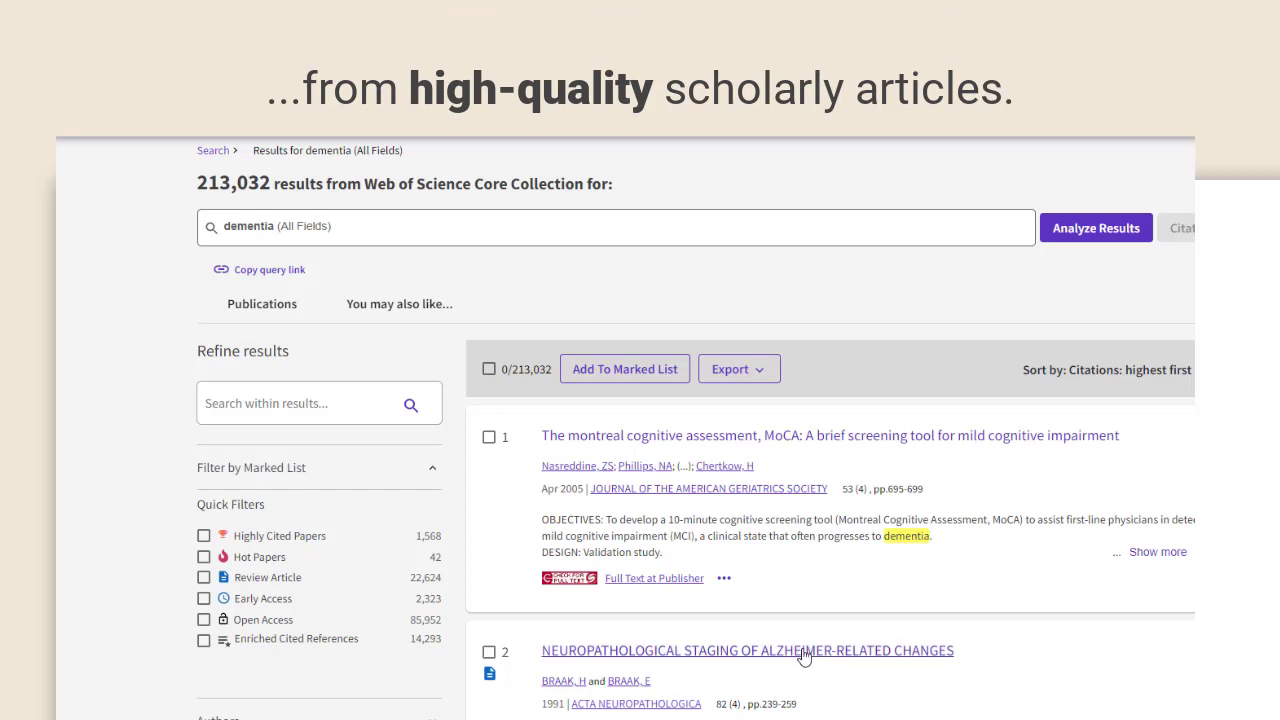
pyautogui.moveTo(804, 656)
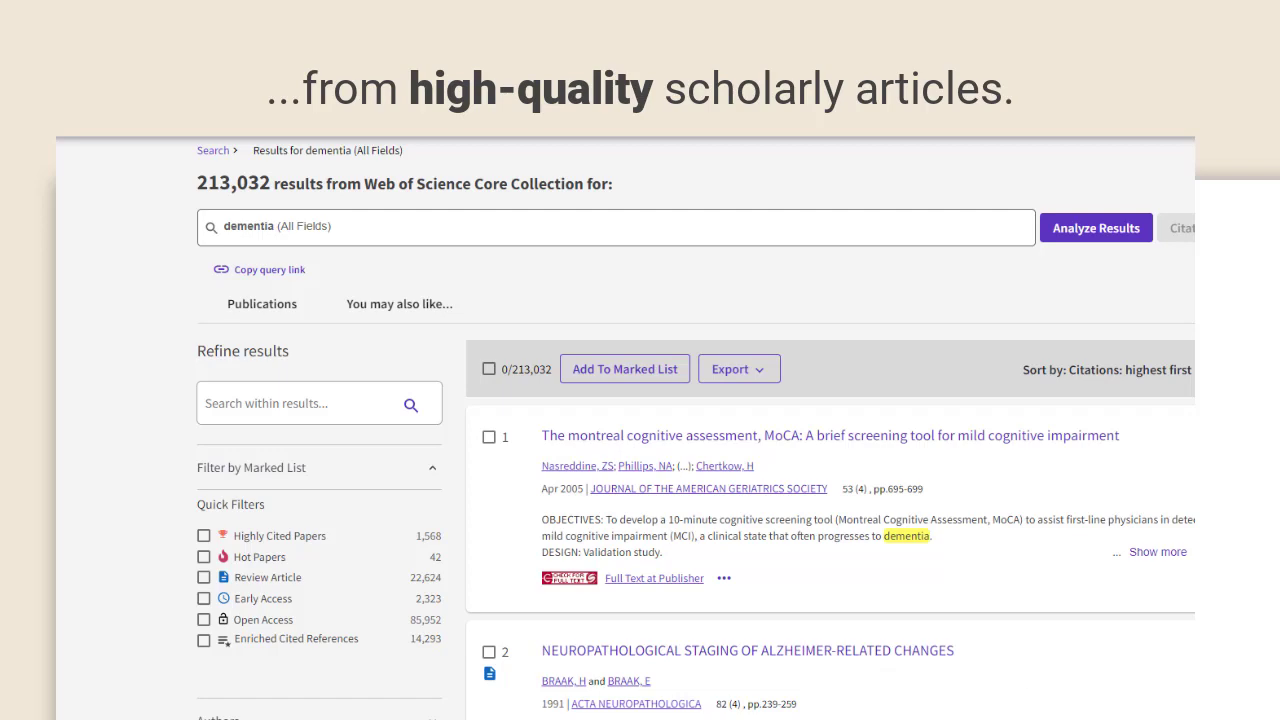
pyautogui.scroll(-3)
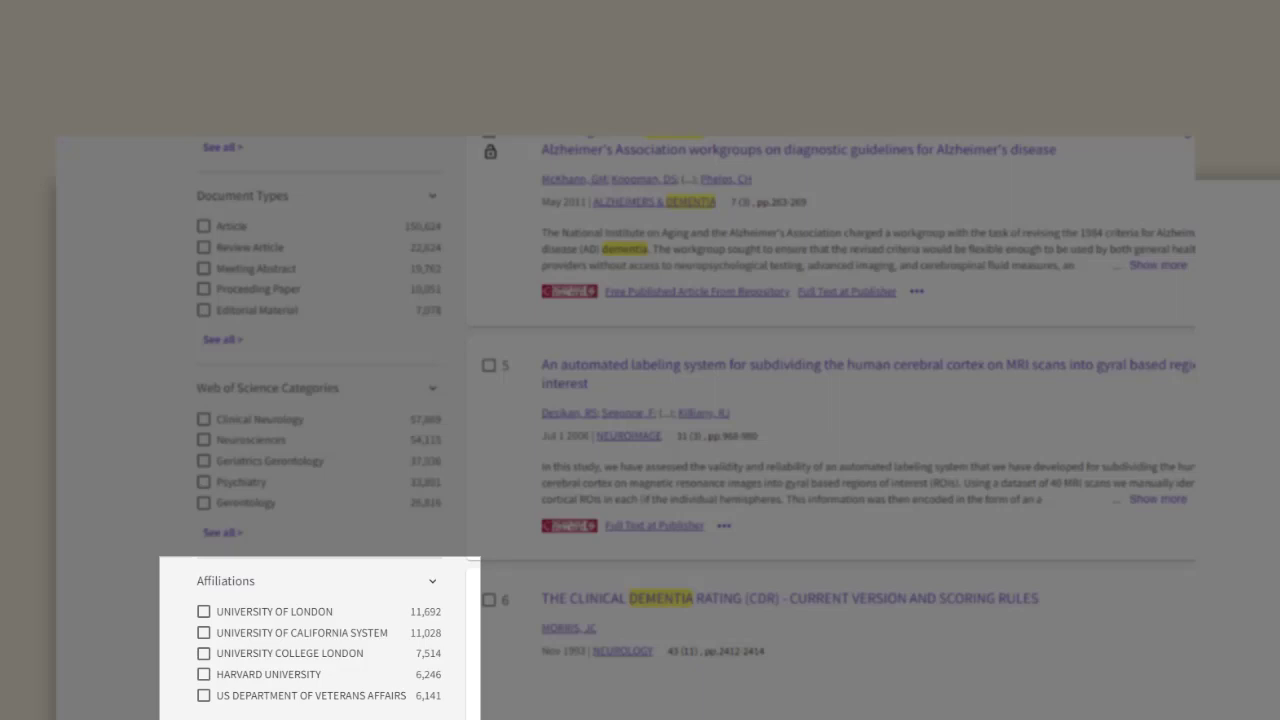
pyautogui.scroll(3)
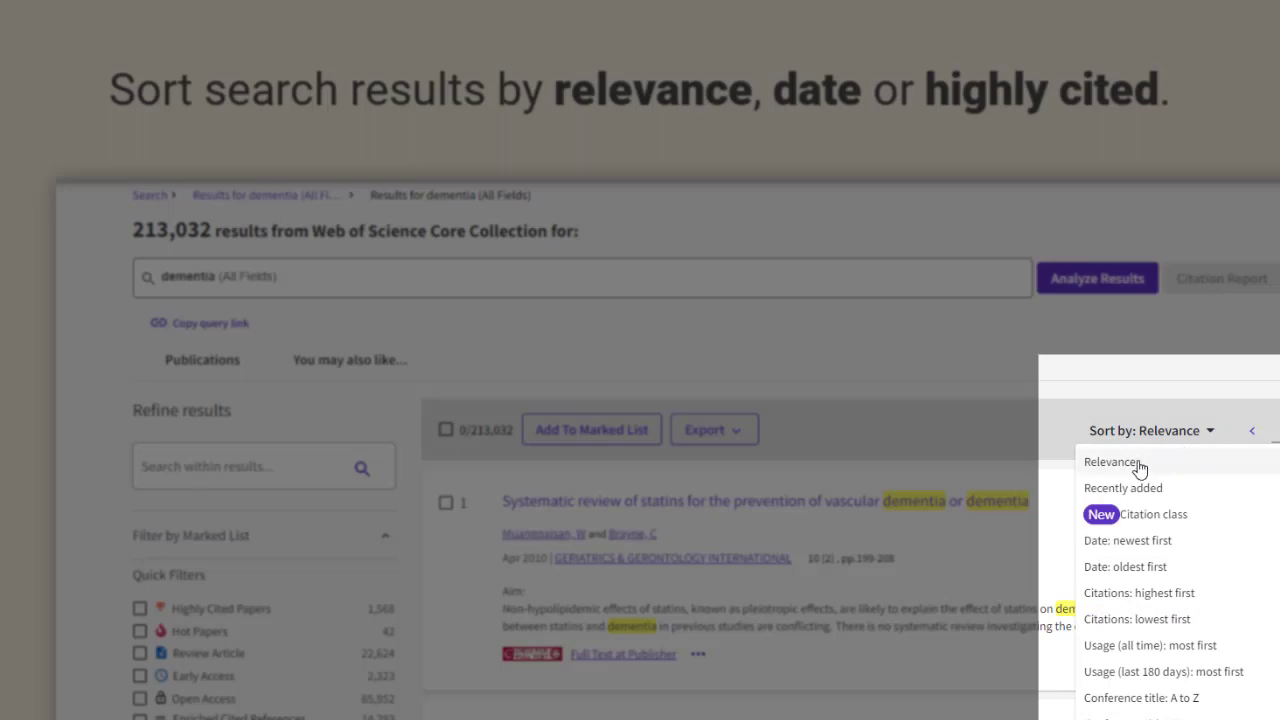
pyautogui.moveTo(1128, 540)
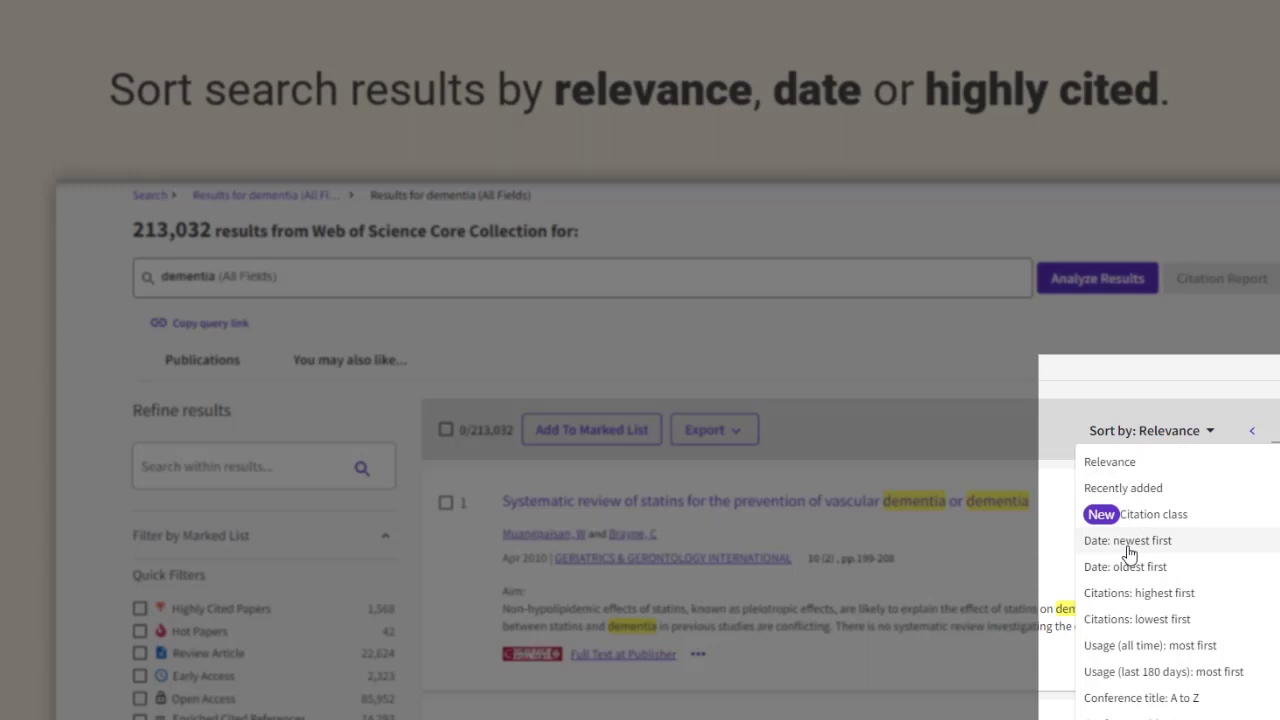
pyautogui.moveTo(1128, 592)
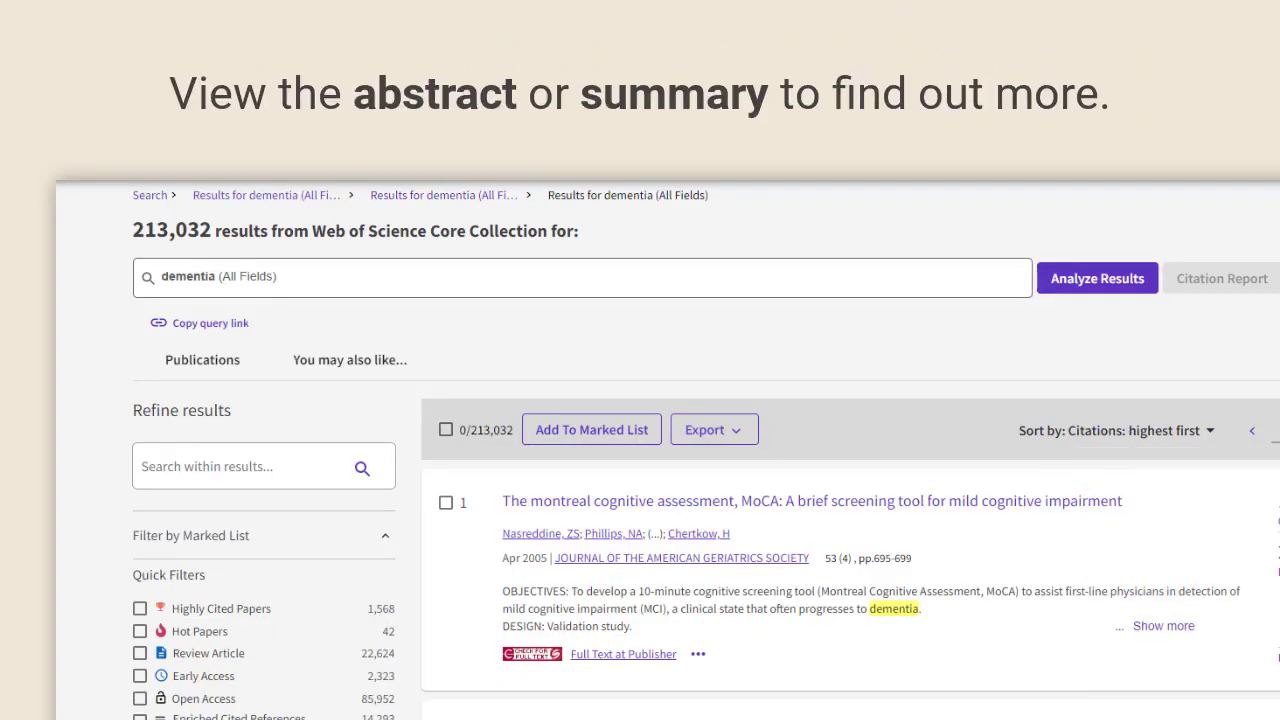
pyautogui.scroll(-3)
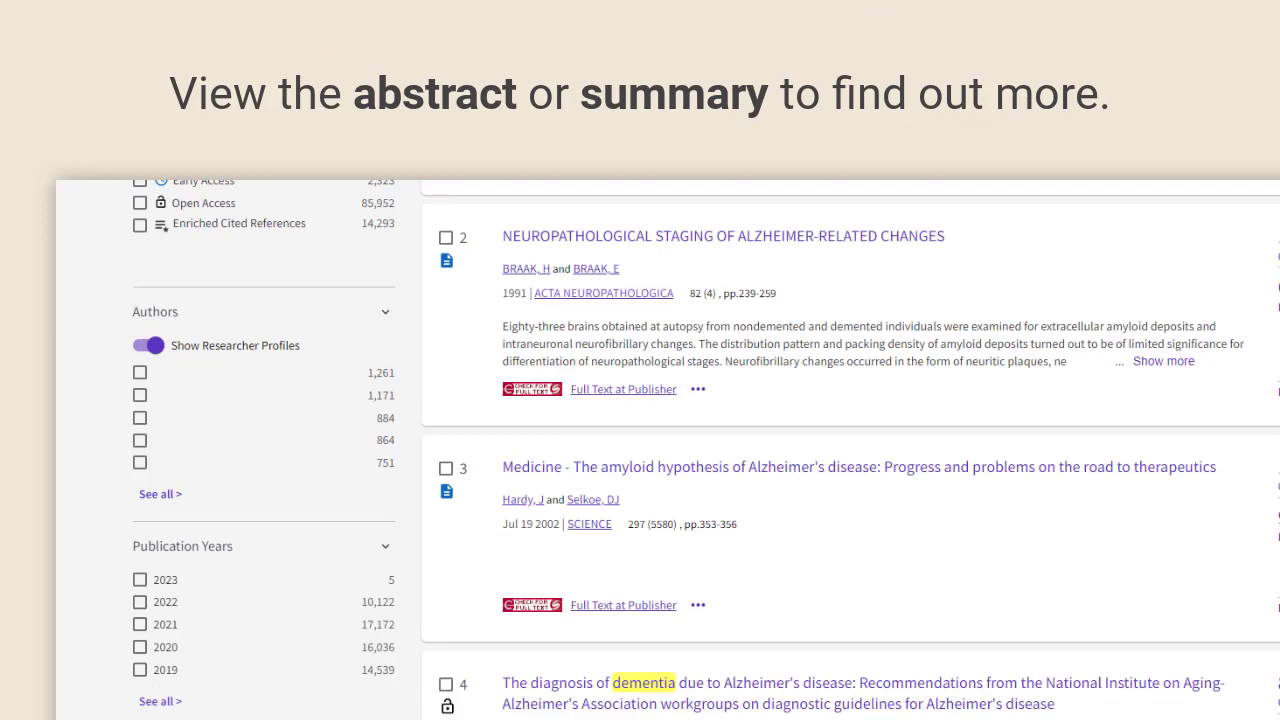
pyautogui.click(1164, 360)
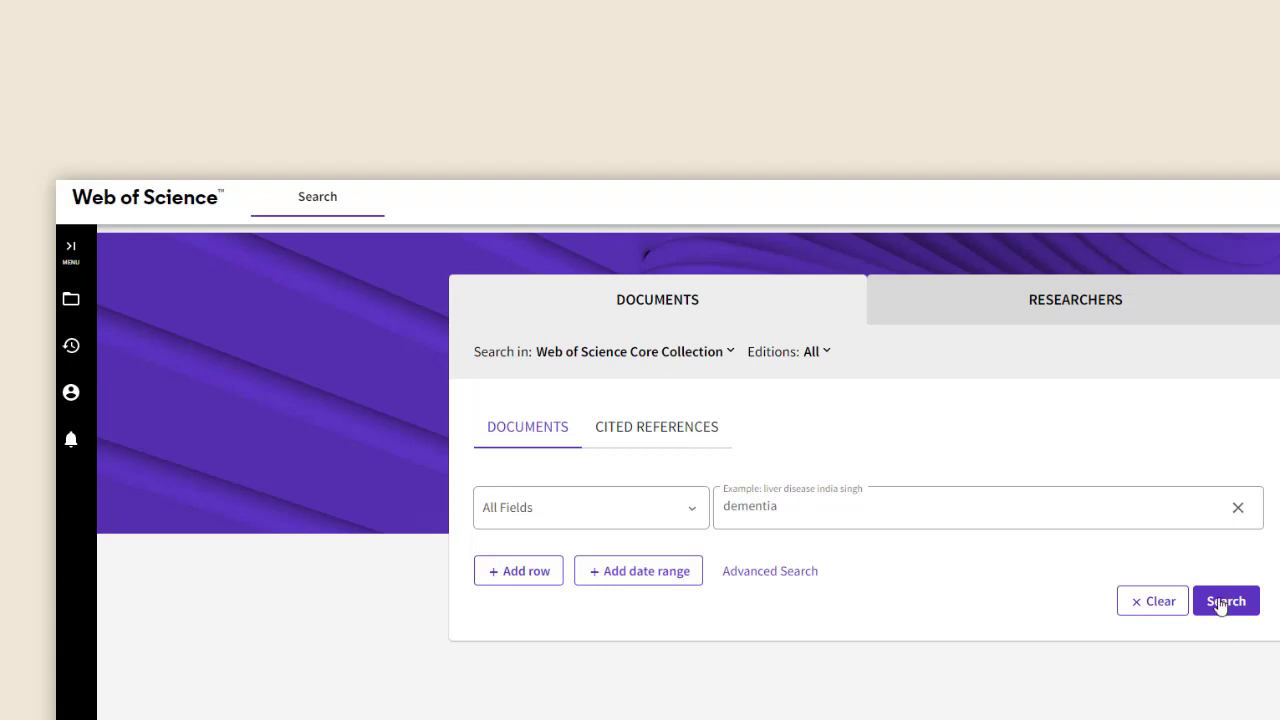
# Submit the dementia search again from the Web of Science search form
pyautogui.click(1224, 600)
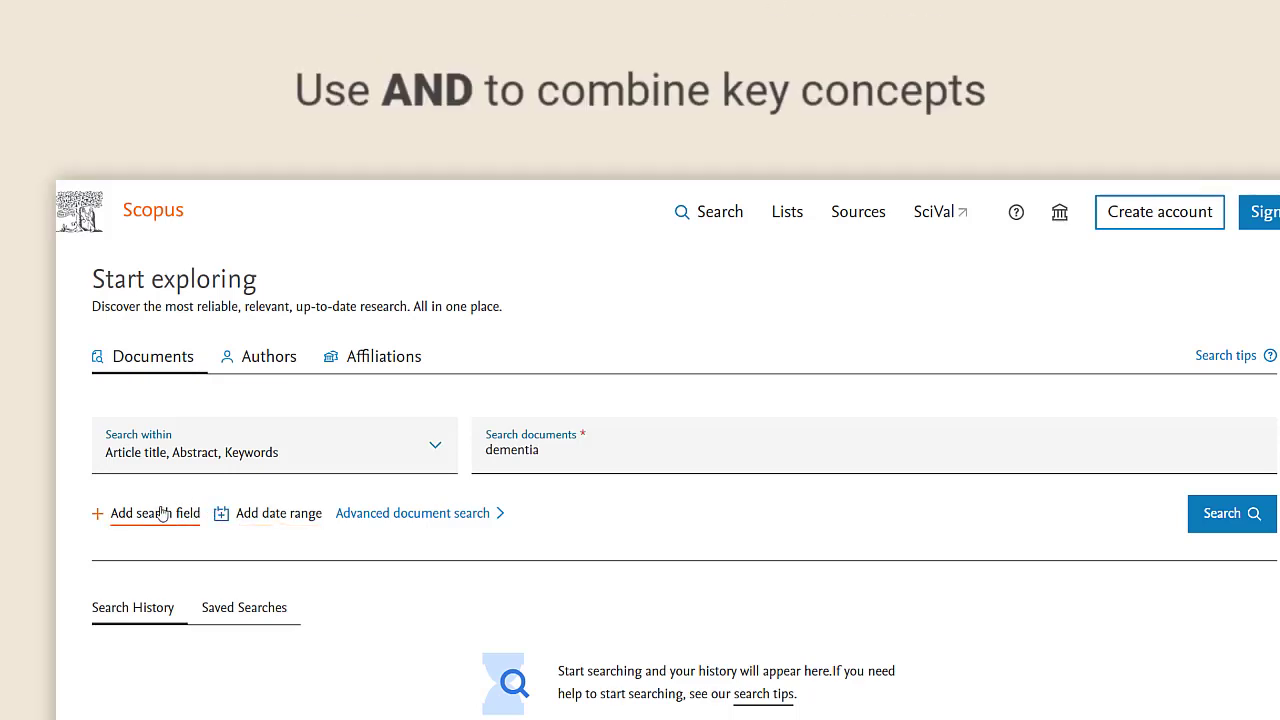
# Search dementia AND physical activity AND old age across three rows, returning 1,444 documents
pyautogui.click(156, 512)
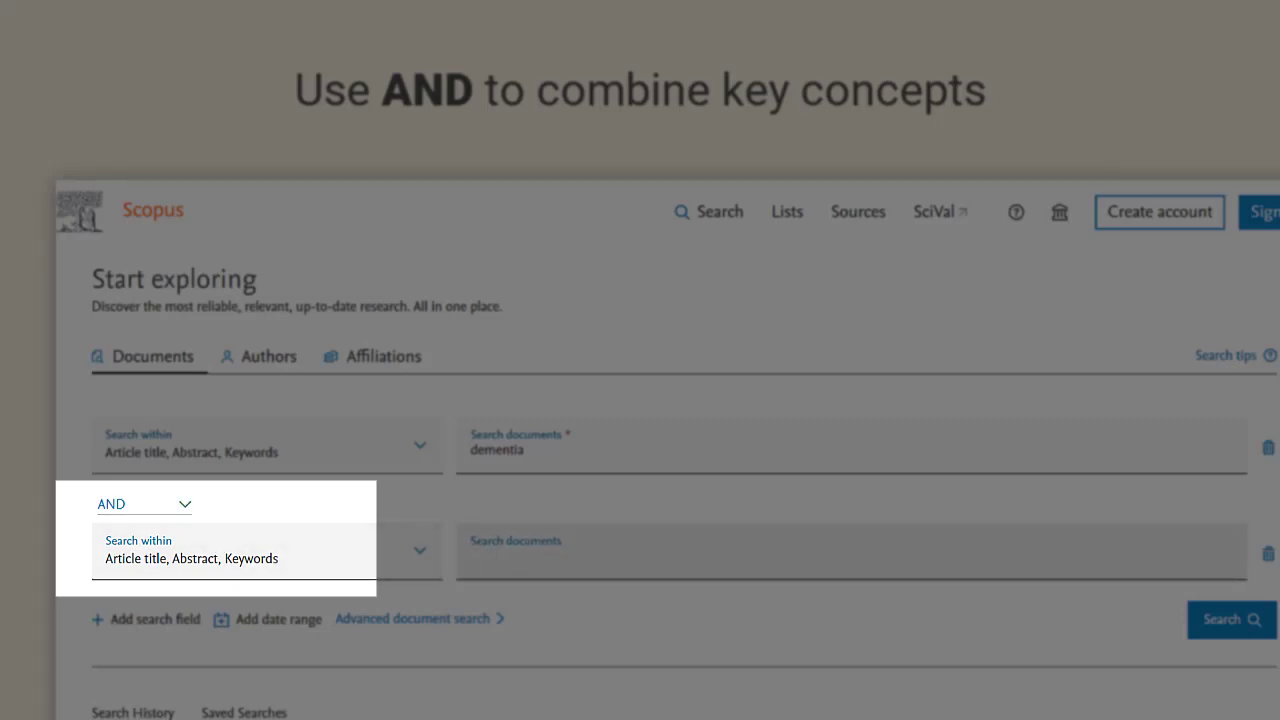
pyautogui.write('physical a')
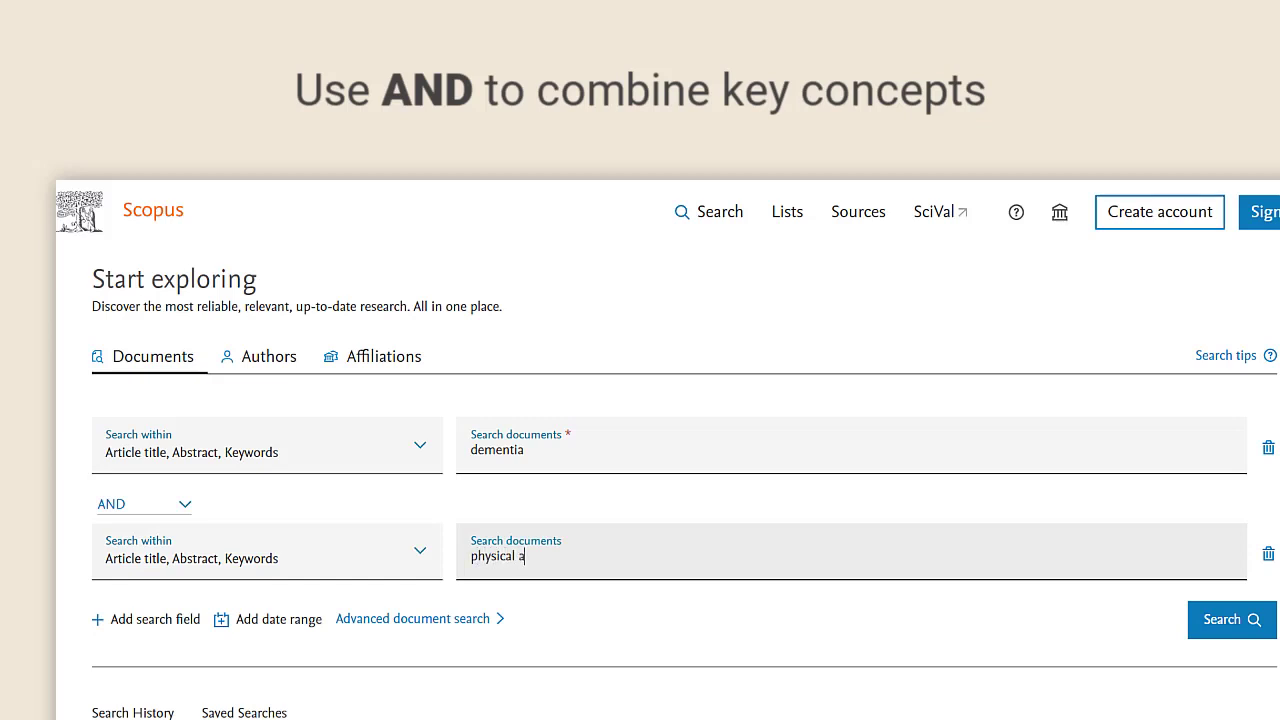
pyautogui.write('ctivity')
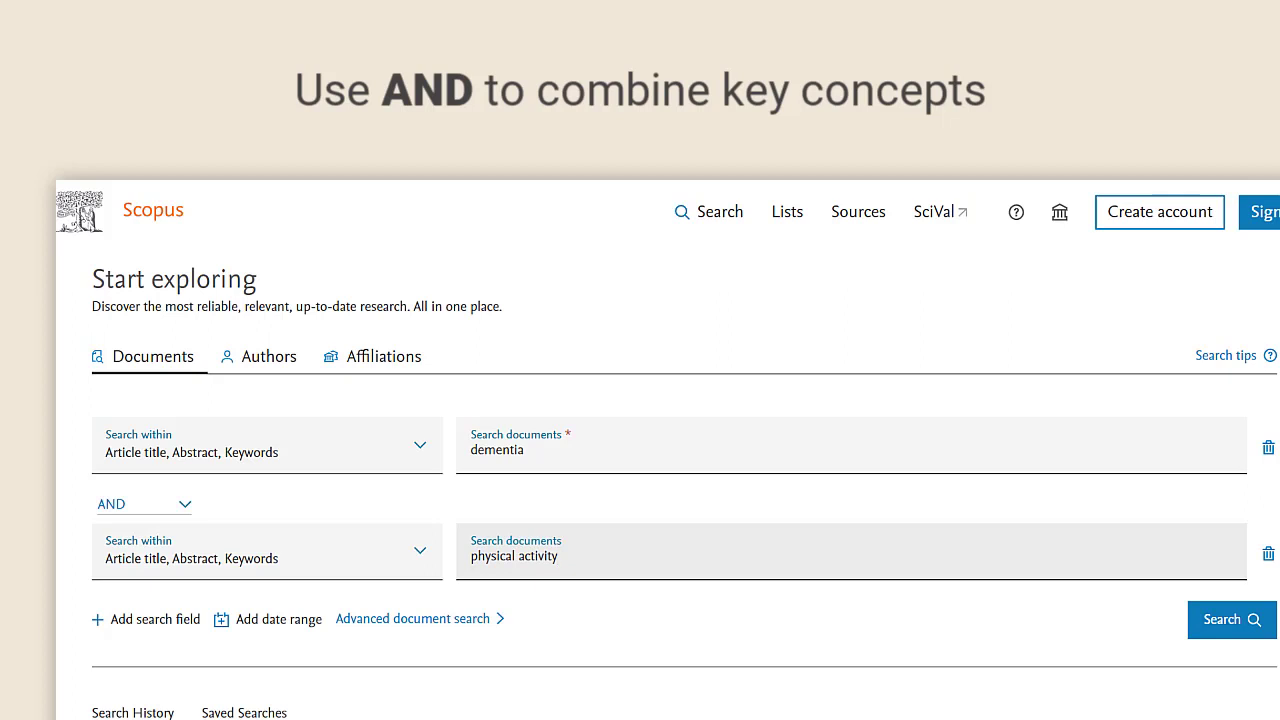
pyautogui.click(146, 620)
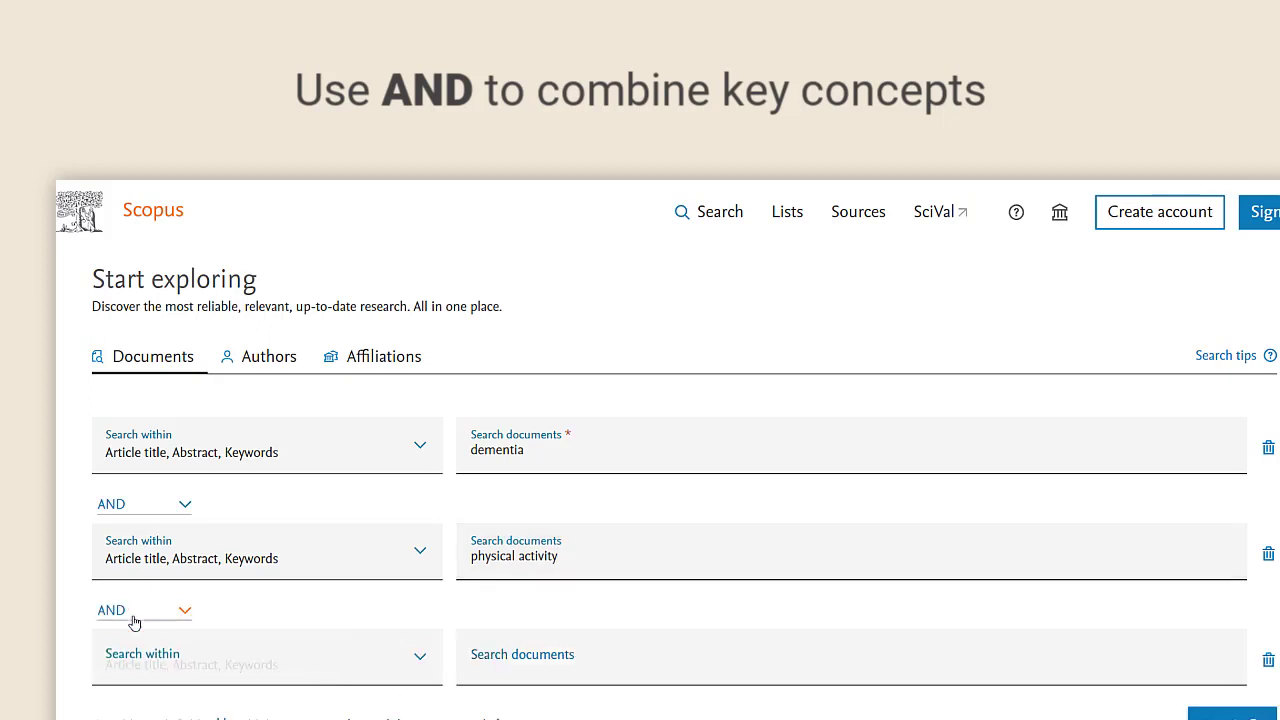
pyautogui.click(616, 656)
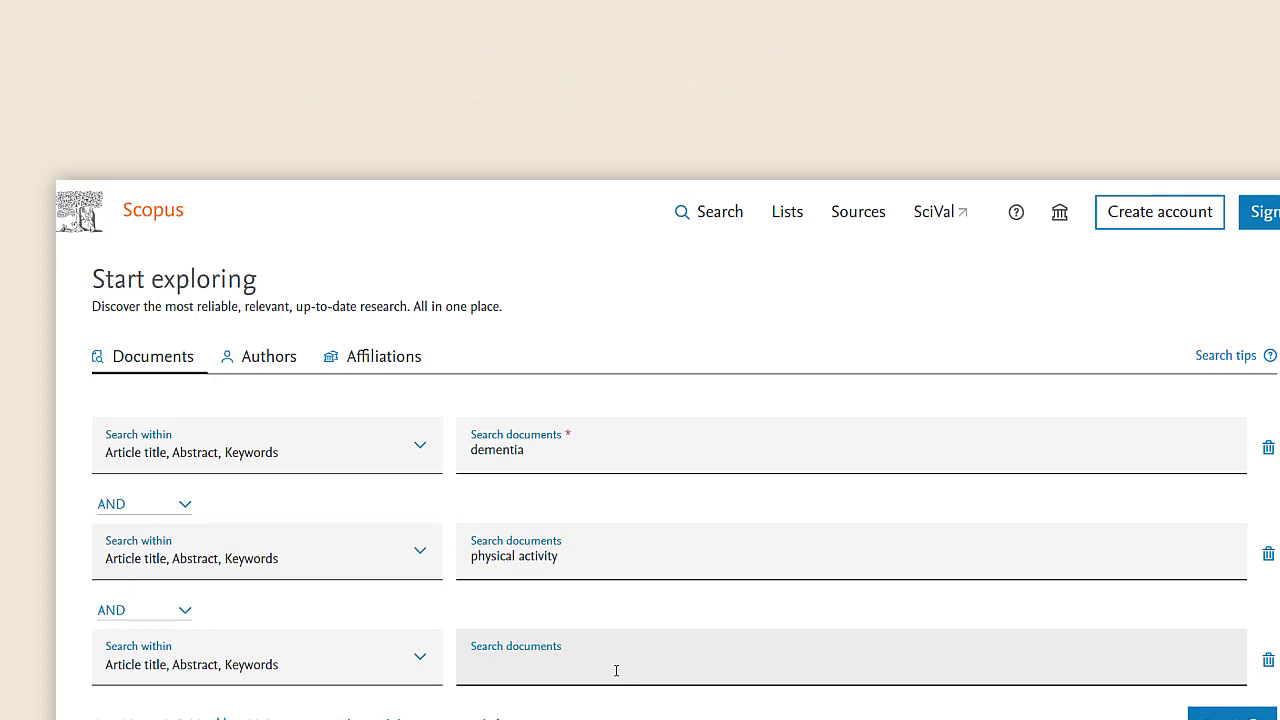
pyautogui.write('old age')
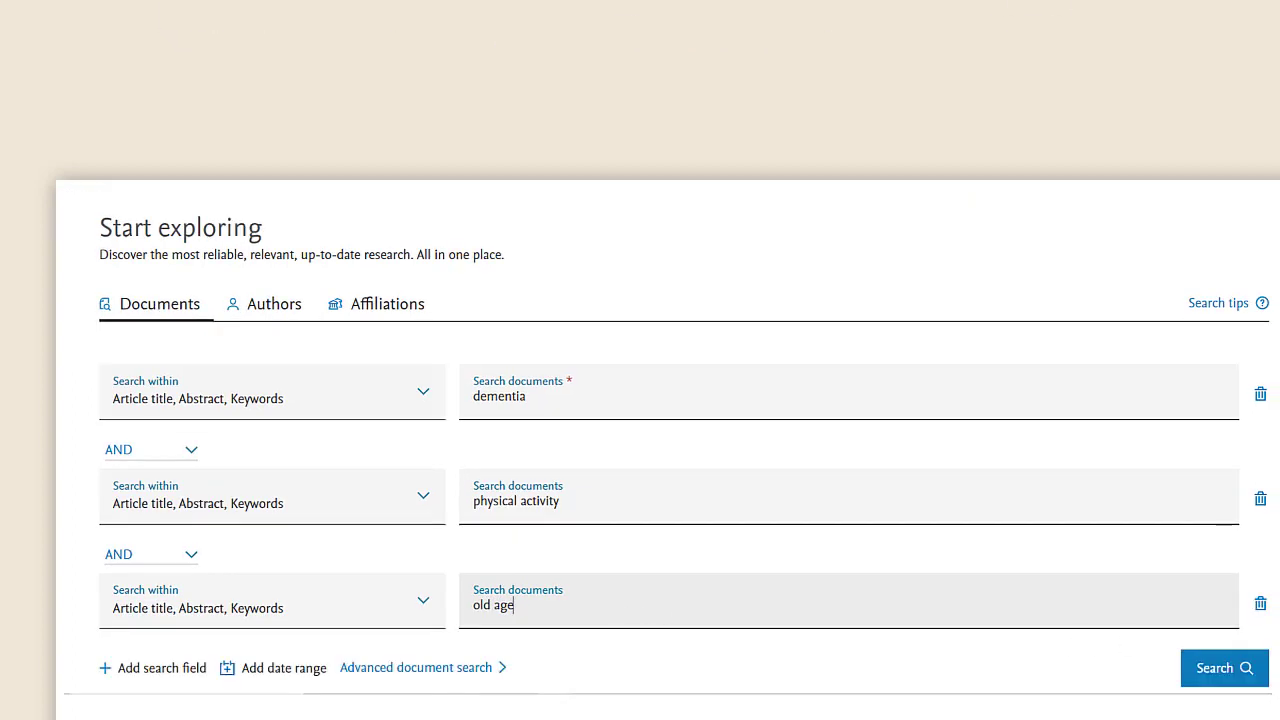
pyautogui.click(1224, 668)
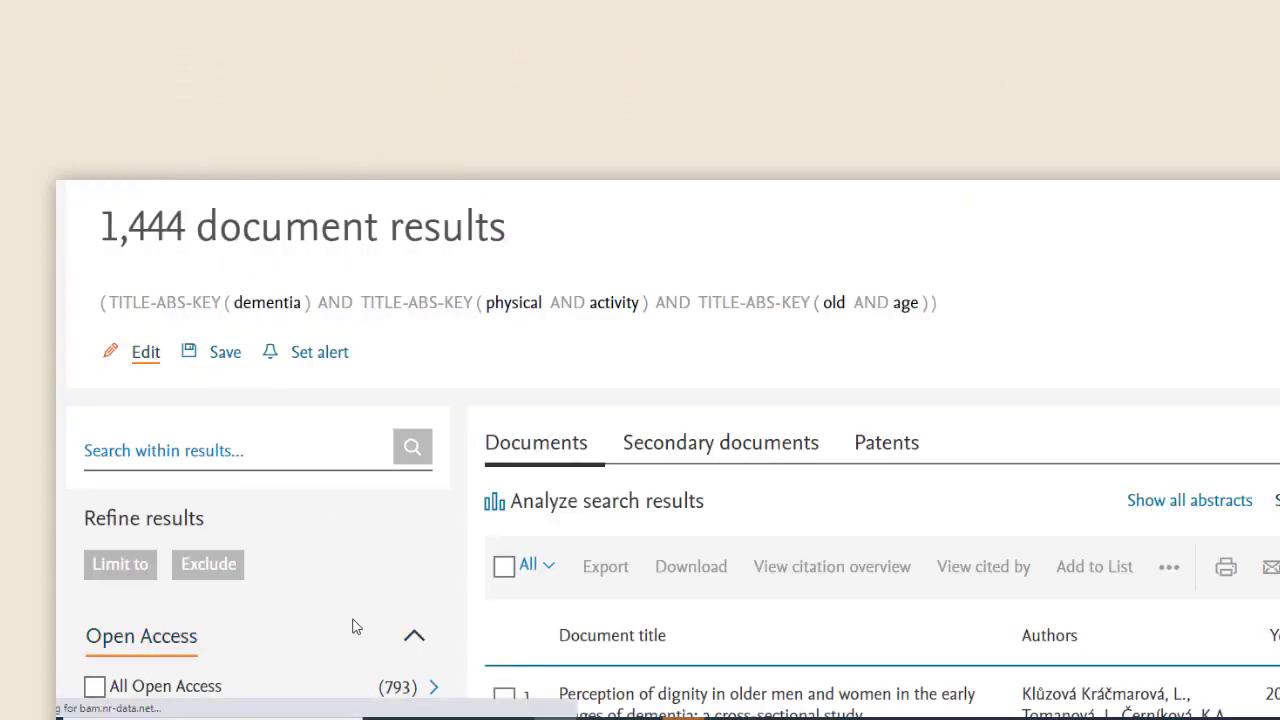
# Reopen the search to quote "physical activity" and "old age" as exact phrases
pyautogui.click(144, 352)
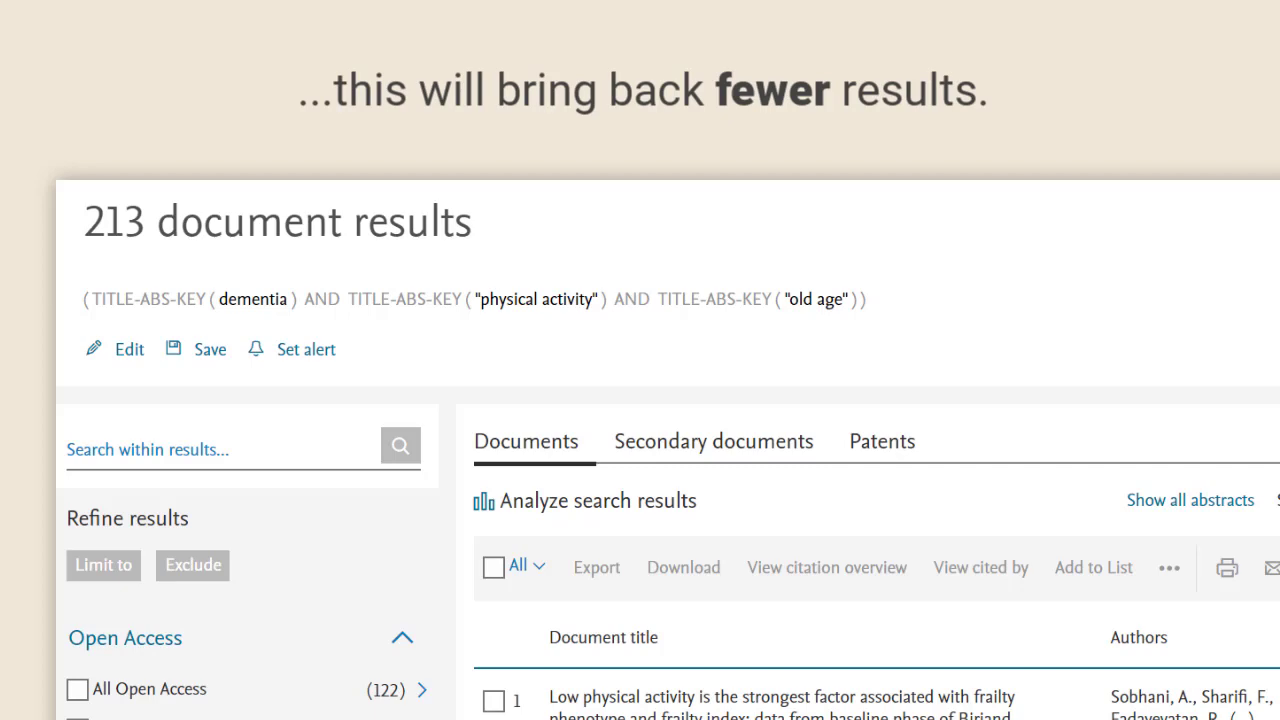
pyautogui.moveTo(128, 348)
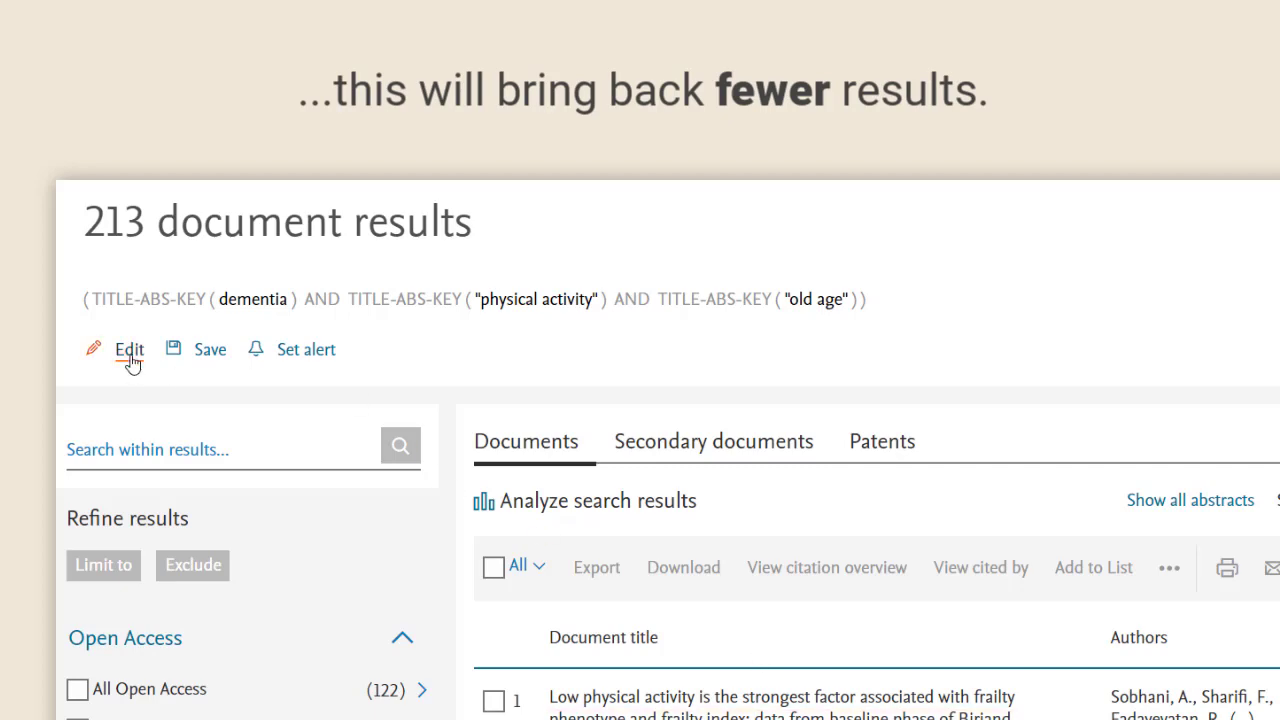
# Broaden each row with OR alzheimer's, OR exercise, OR elderly and search, returning 2,976 documents
pyautogui.click(128, 348)
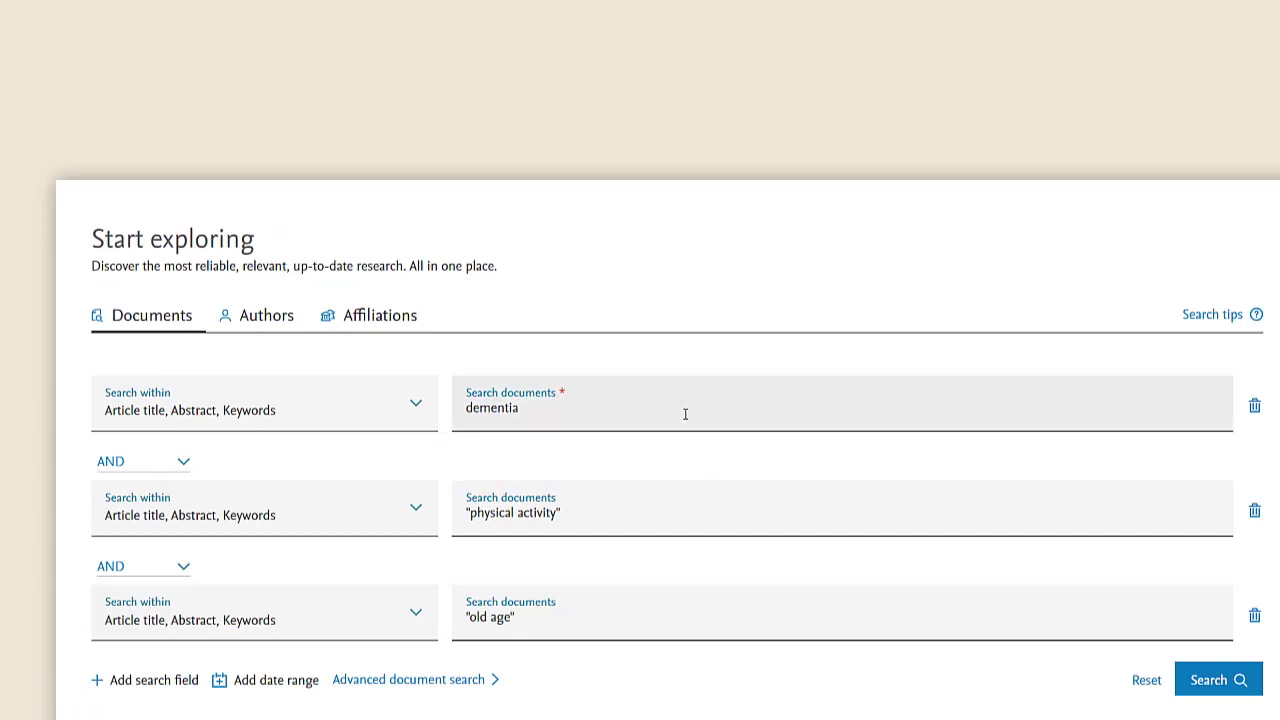
pyautogui.write('OR alzheime')
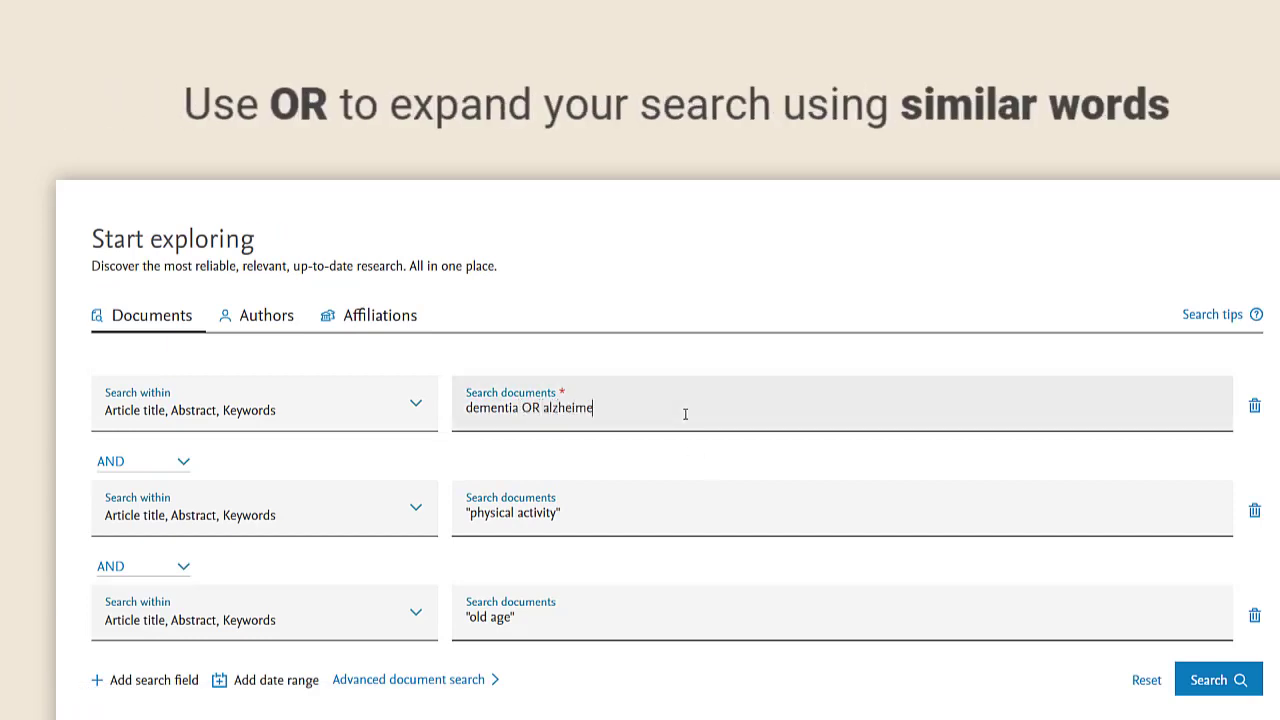
pyautogui.write("r's")
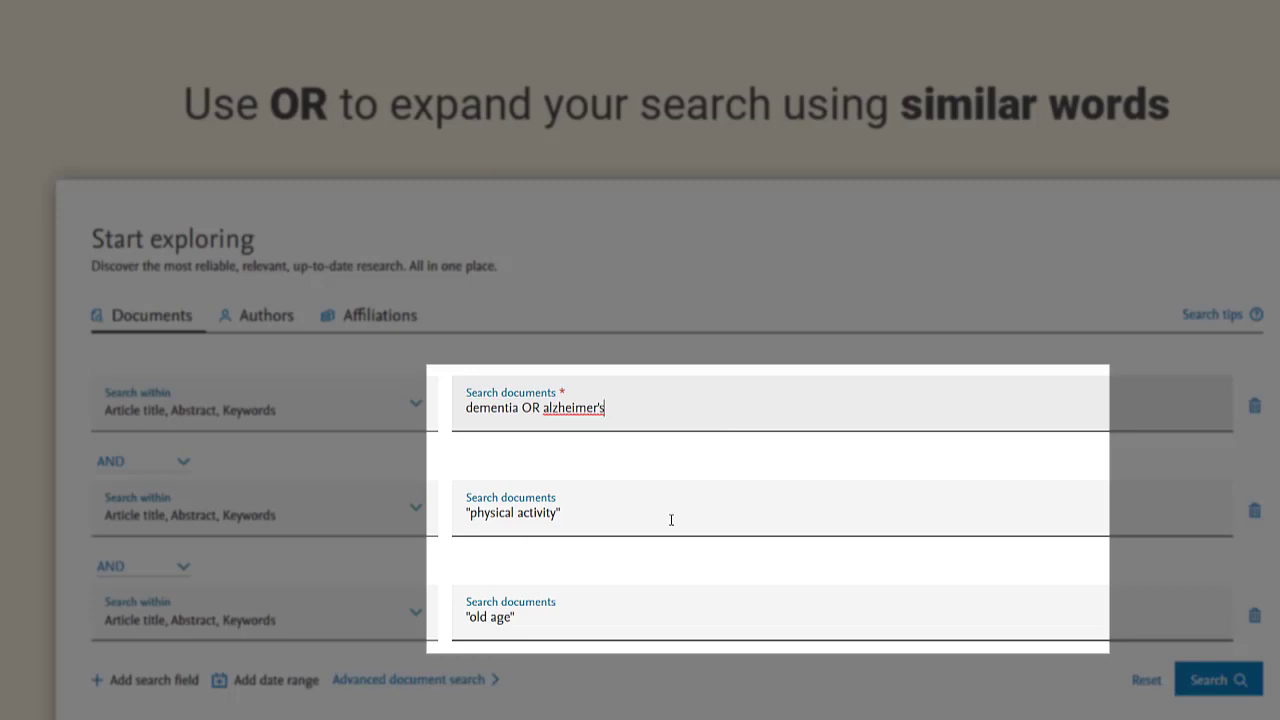
pyautogui.write('OR exercise')
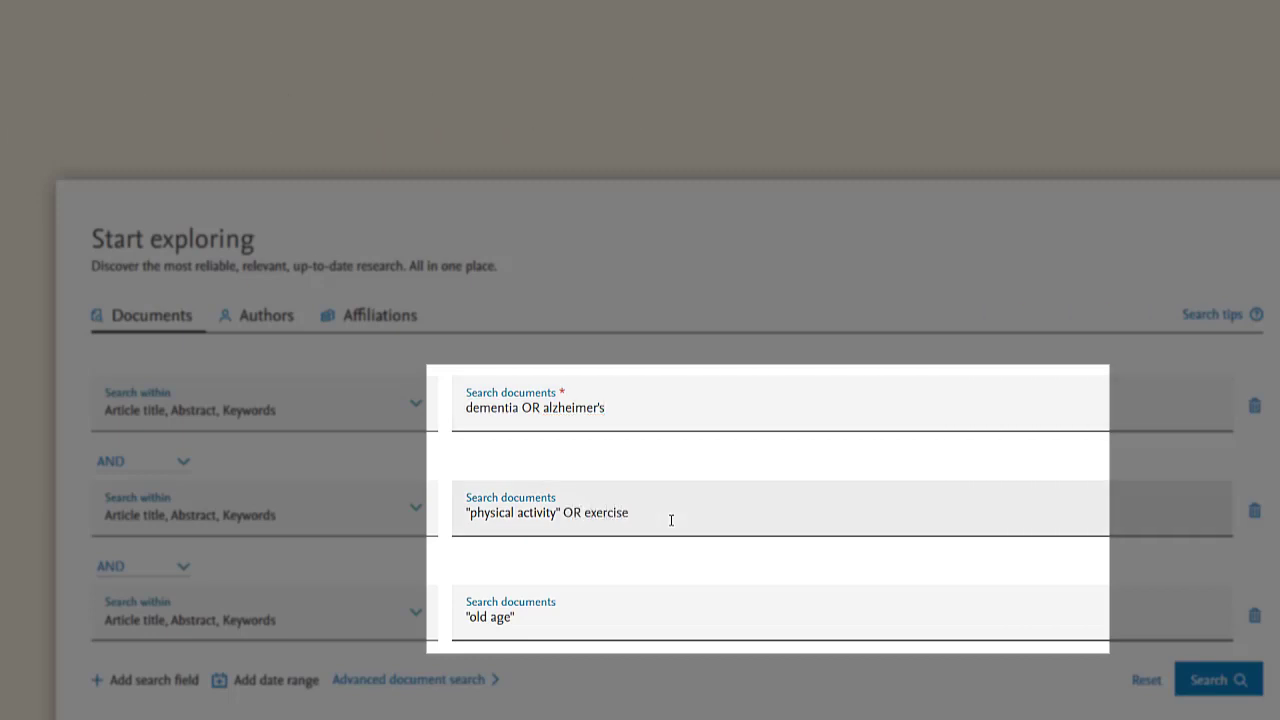
pyautogui.write('OR e')
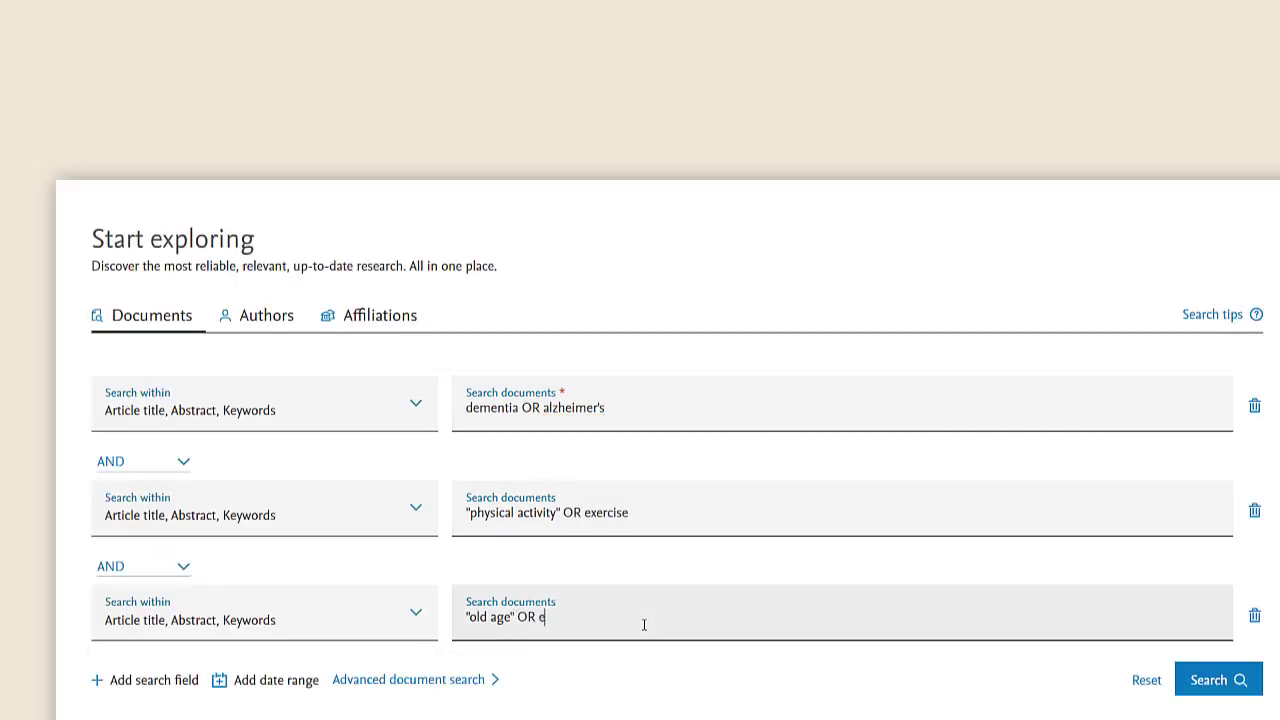
pyautogui.write('lderly')
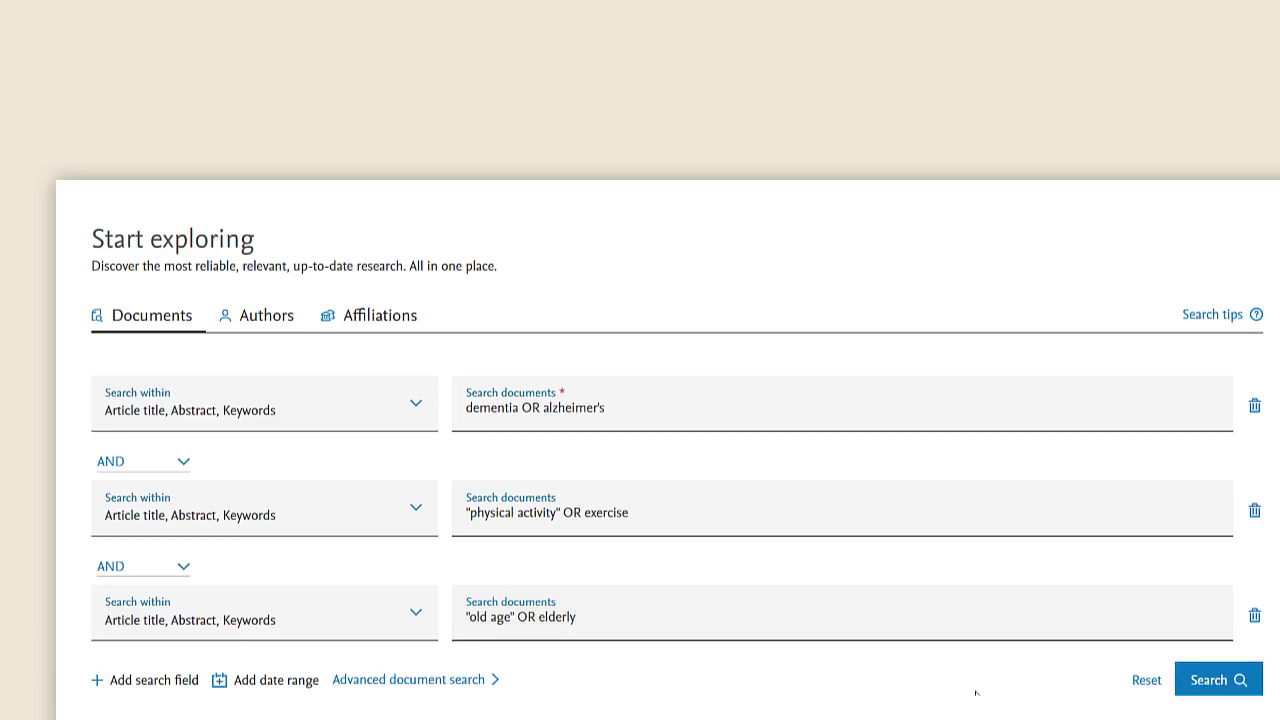
pyautogui.click(1216, 680)
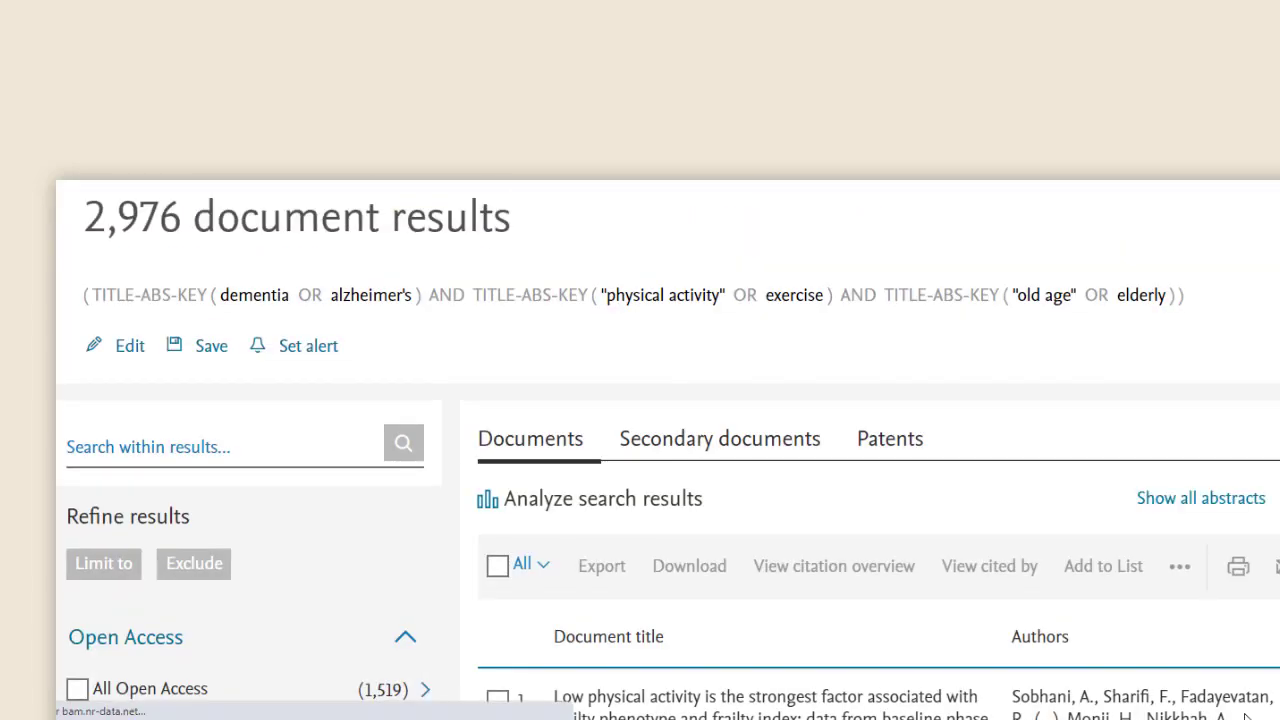